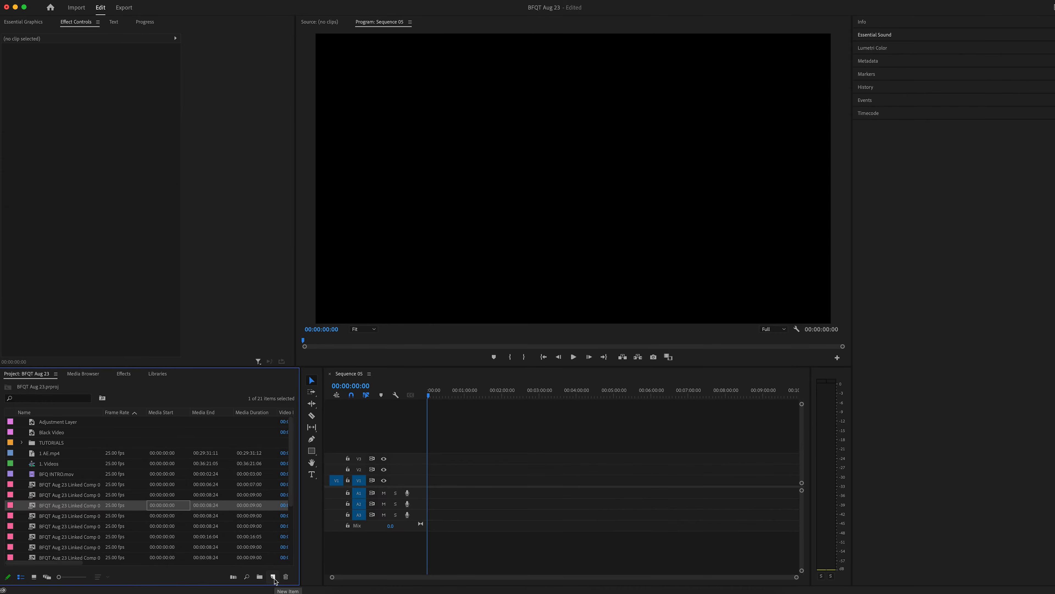
mouse_move(241, 556)
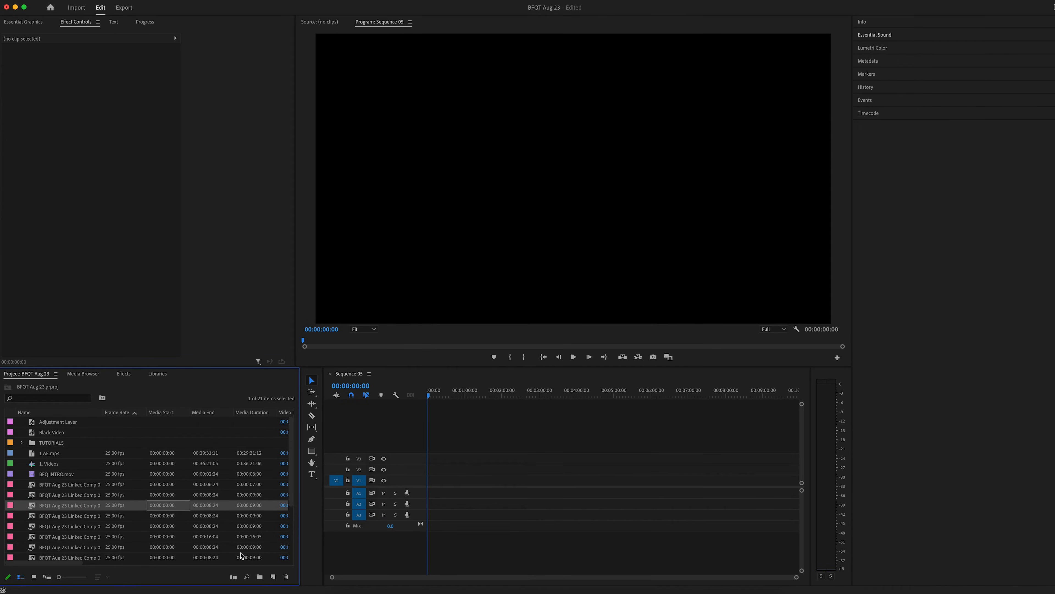
mouse_move(272, 576)
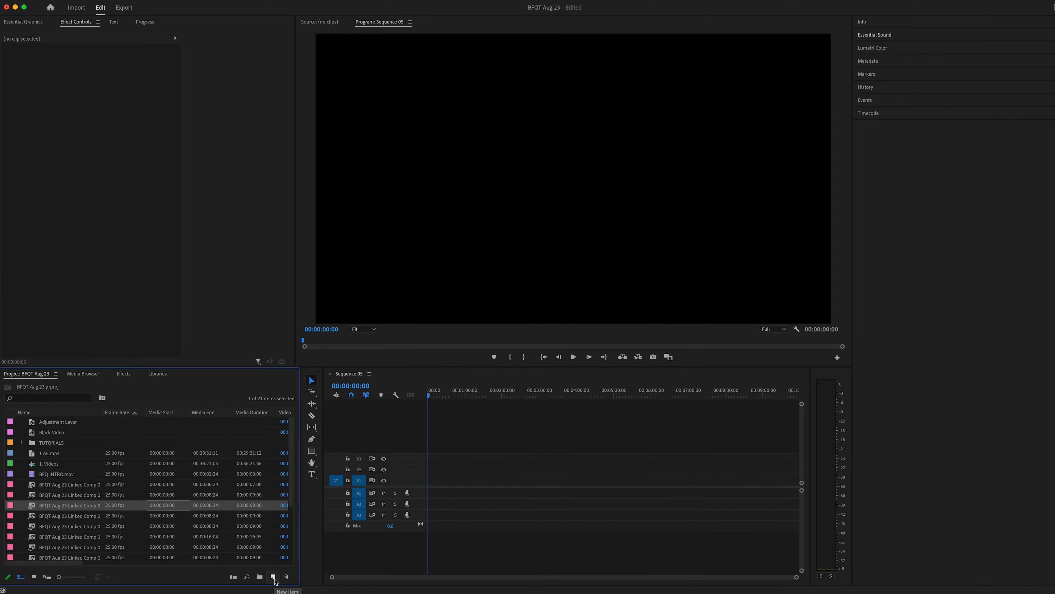
Start a new Black Video item from the Project panel's New Item list.
click(272, 576)
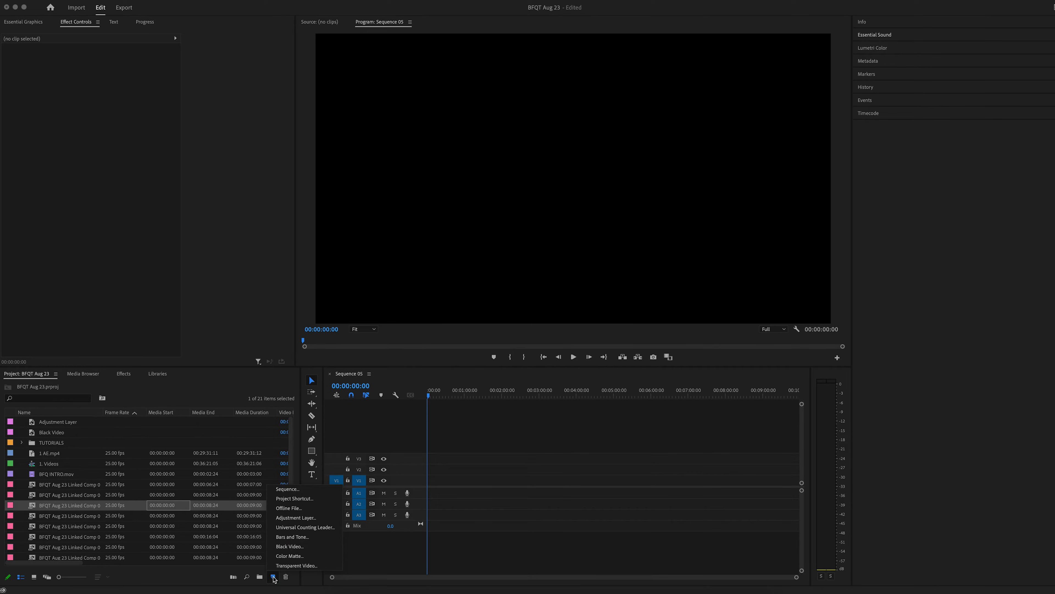
mouse_move(303, 536)
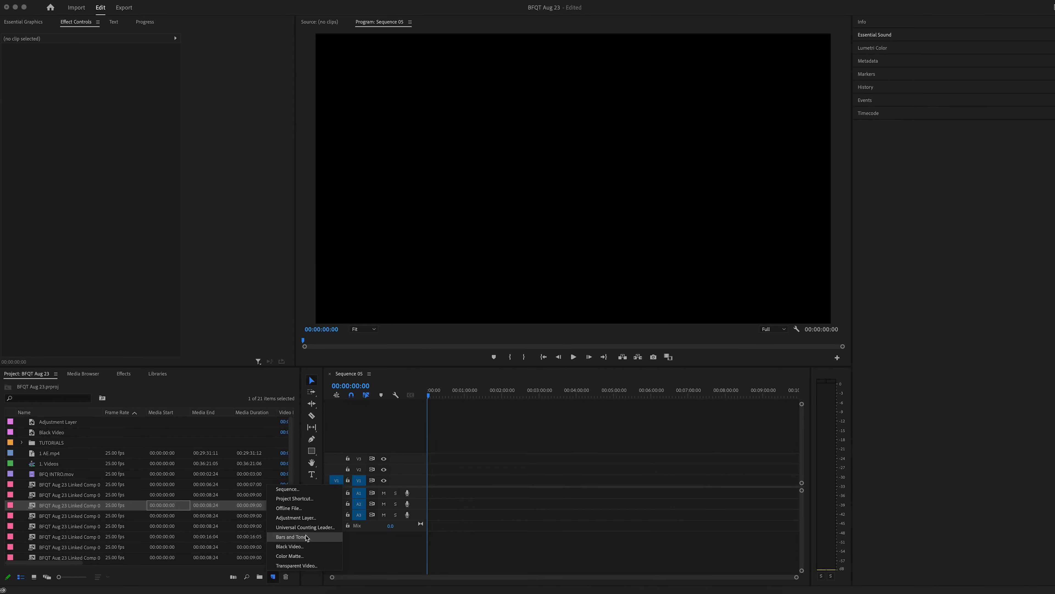
mouse_move(305, 566)
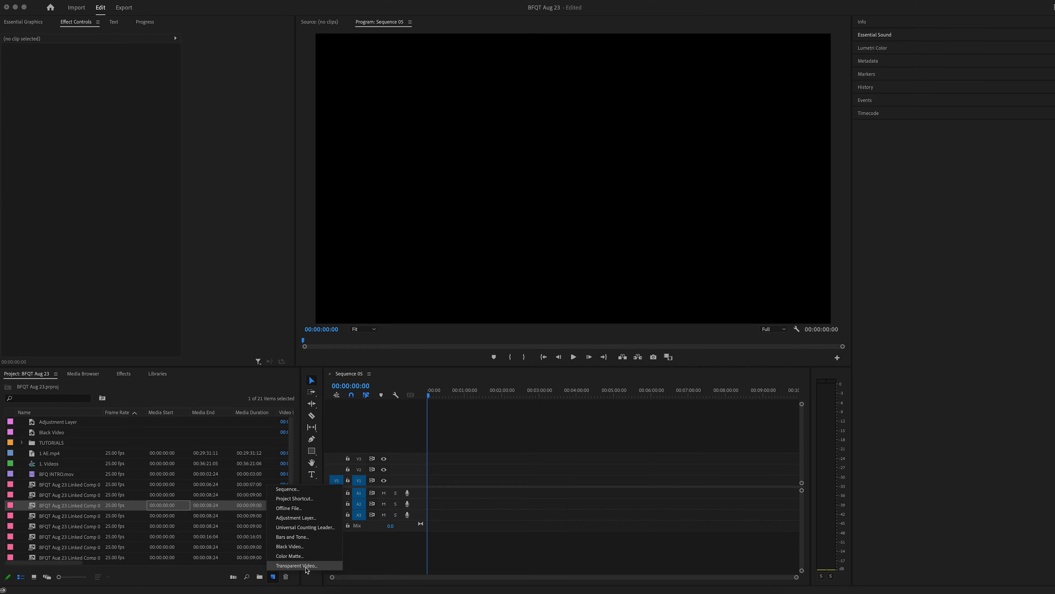
click(288, 546)
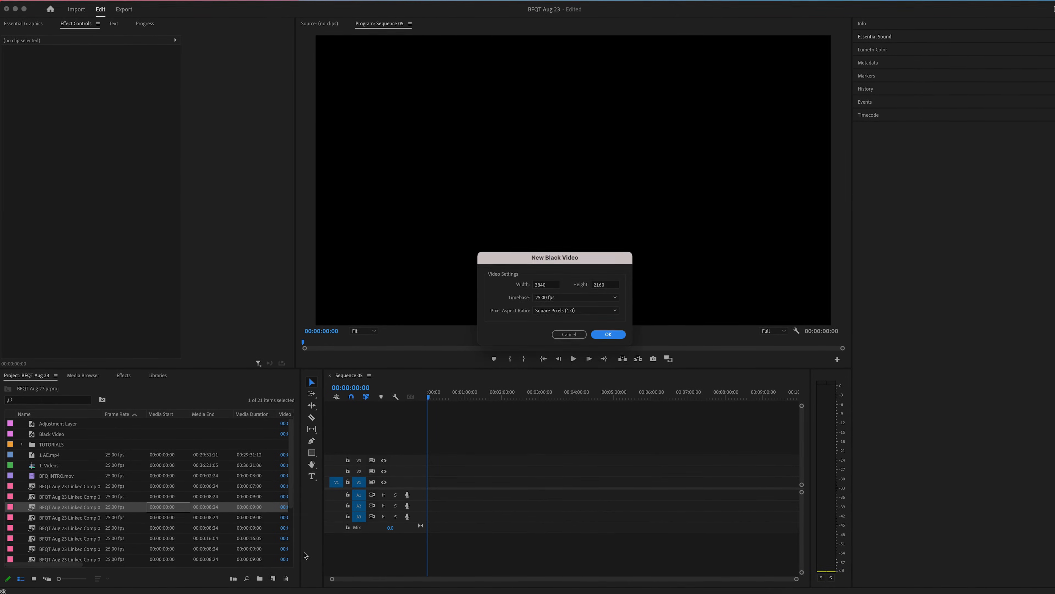
Create the 3840×2160, 25 fps Black Video and select it on track V1.
click(606, 333)
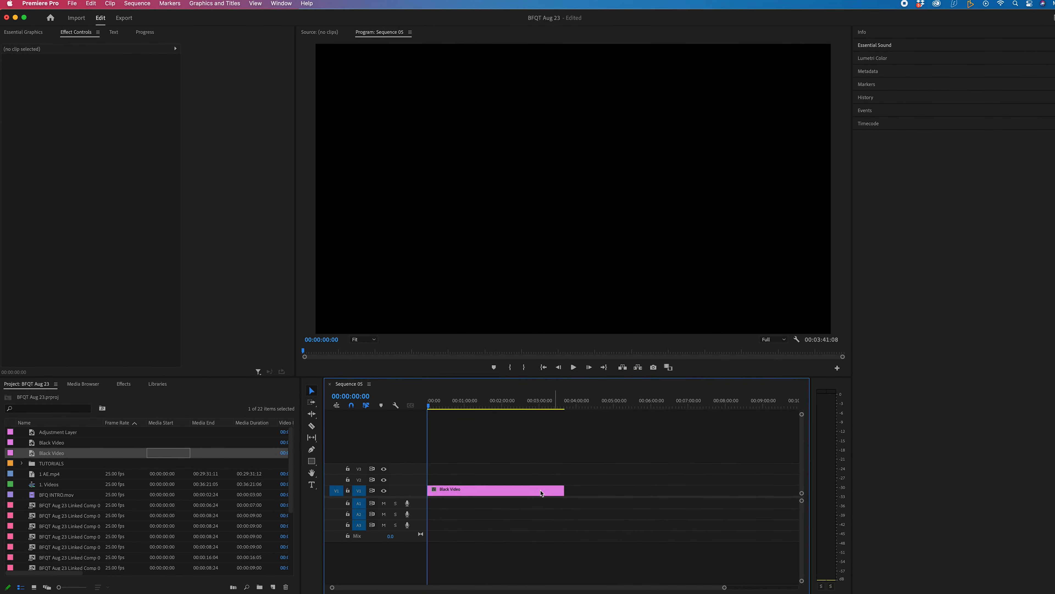
click(495, 490)
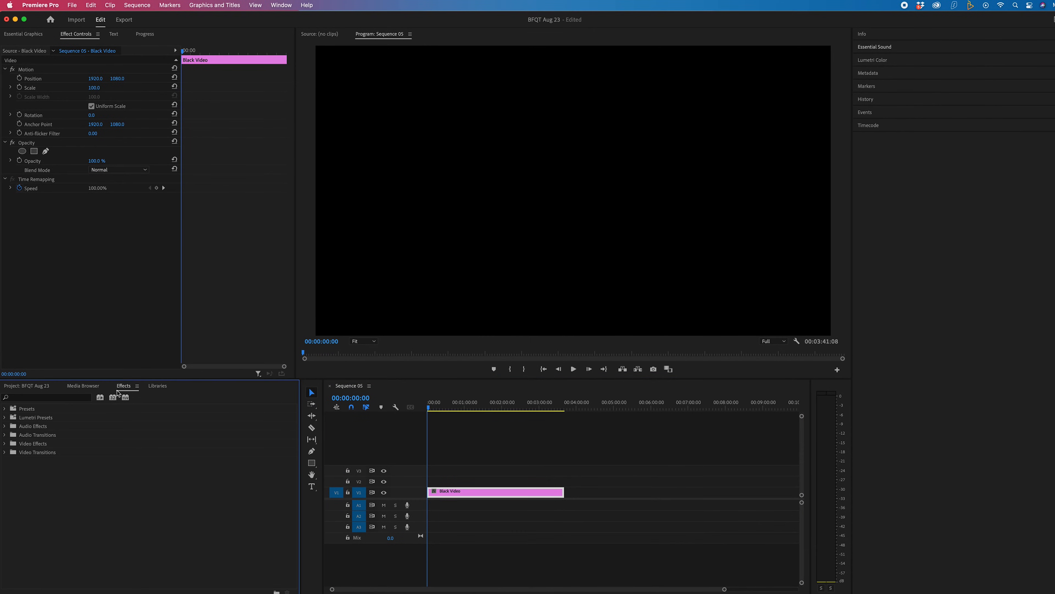
Find the Tint effect by searching 'tint' and apply it to the clip.
click(281, 5)
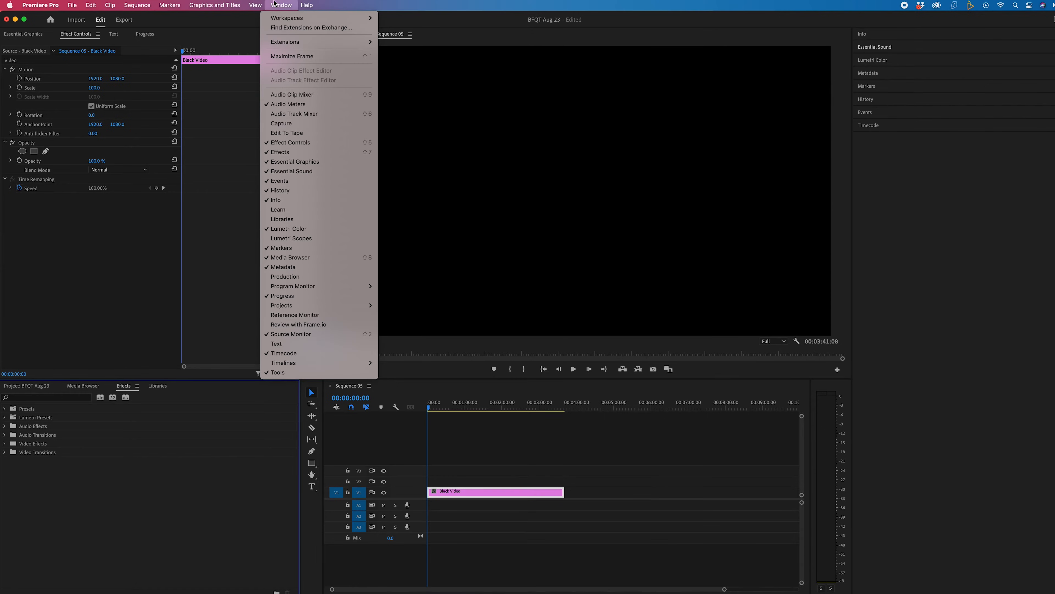
mouse_move(288, 152)
text(i)
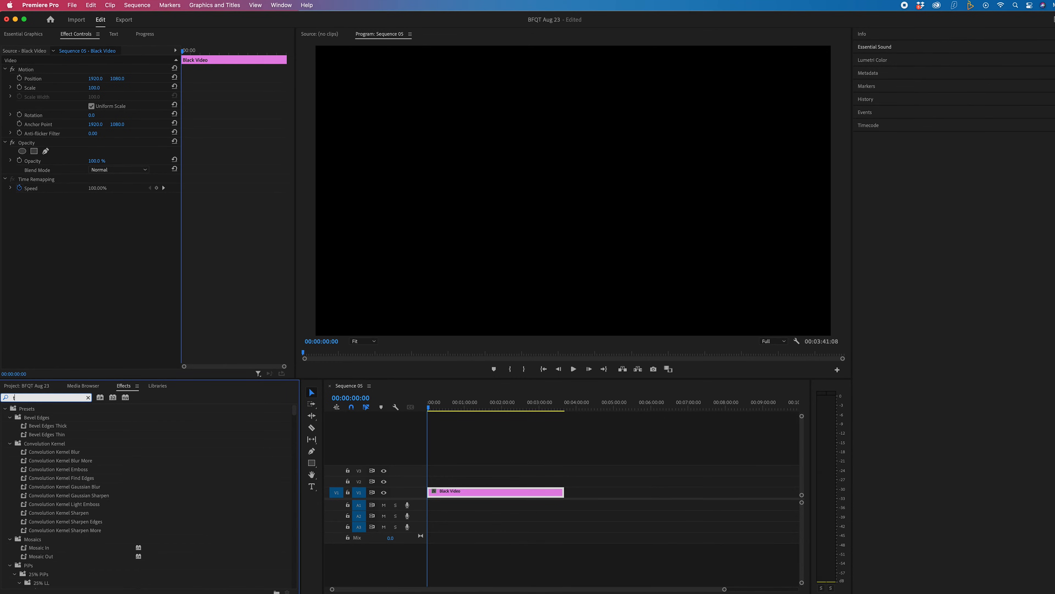
text(tint)
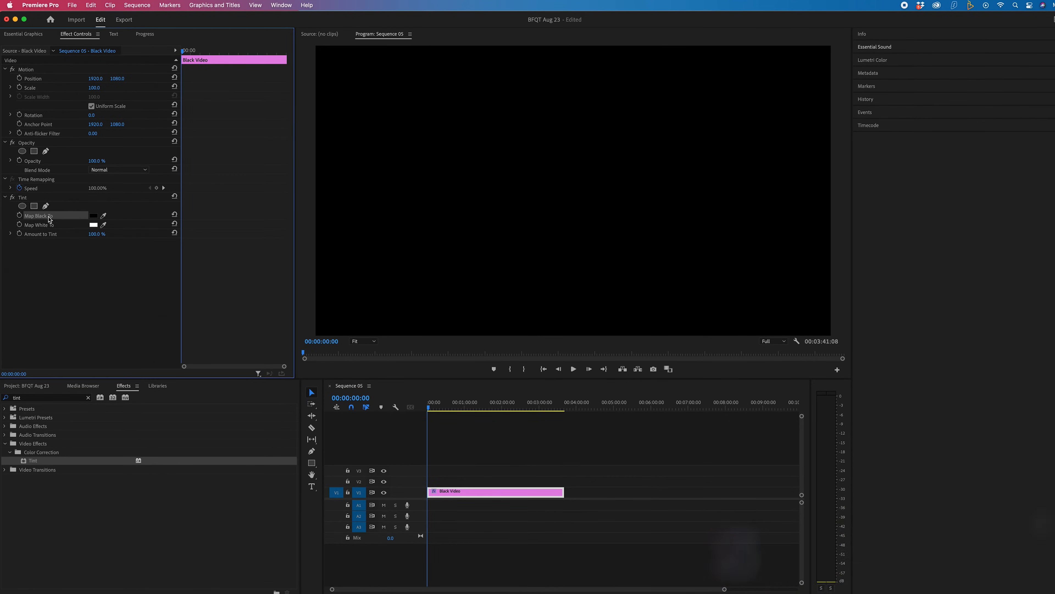
Set Tint's Map Black To colour to white so the monitor shows solid white.
click(94, 216)
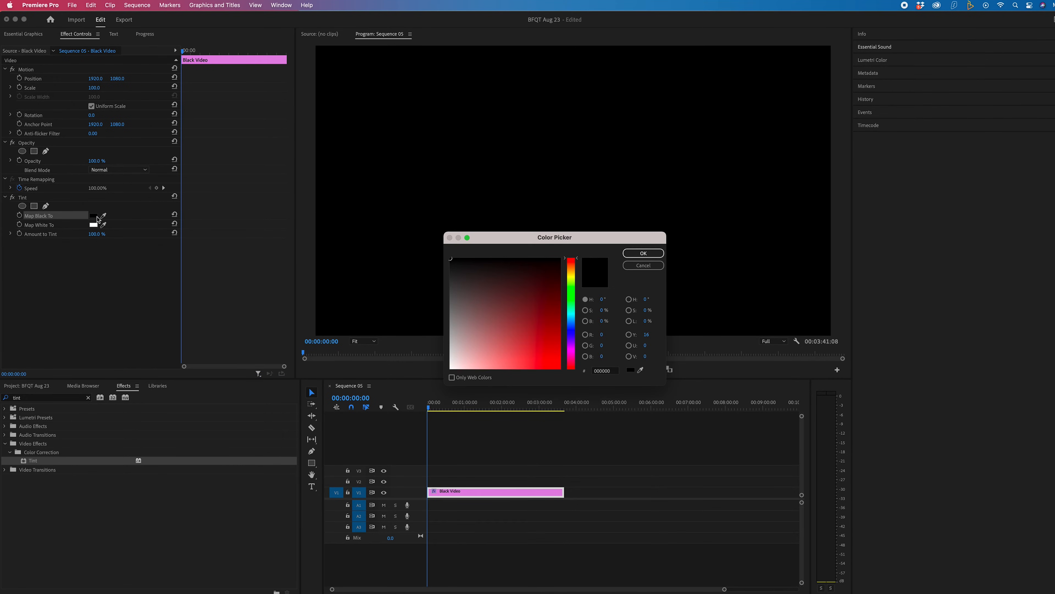
click(642, 252)
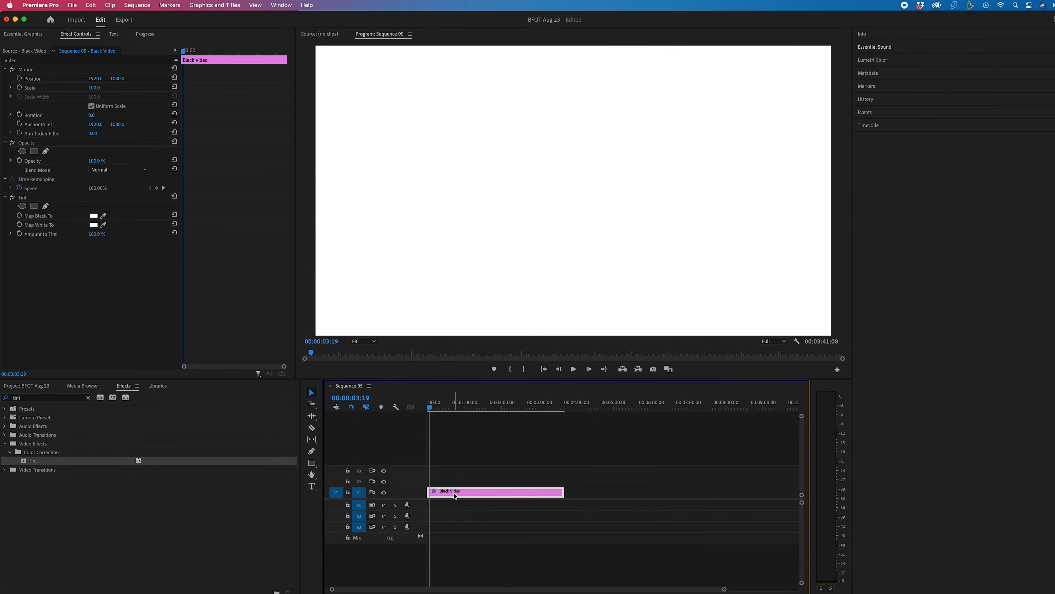
Rename the timeline clip to 'White Background'.
right_click(455, 491)
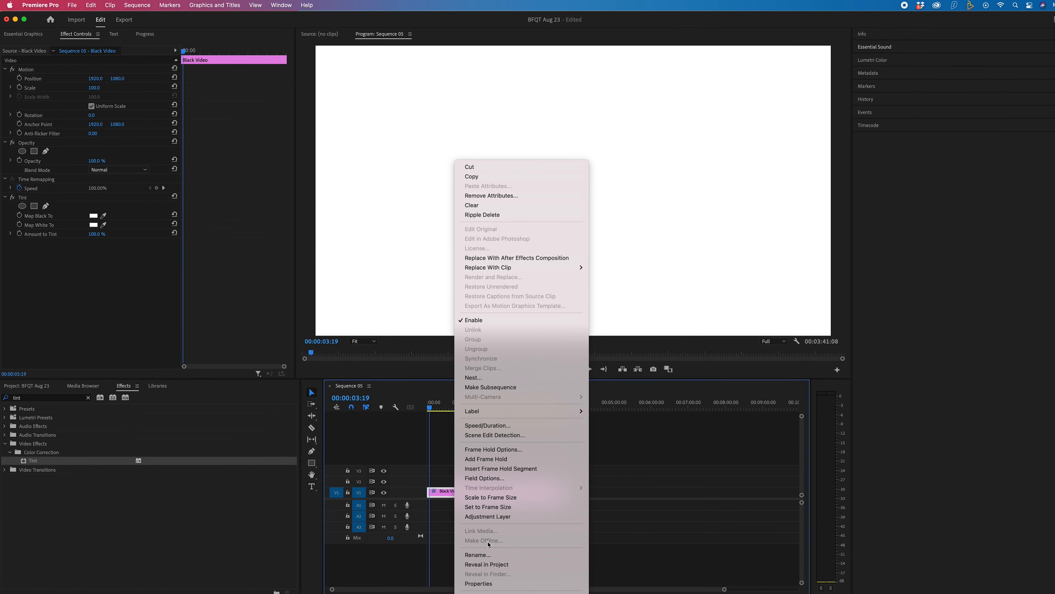
click(477, 554)
text(Wh)
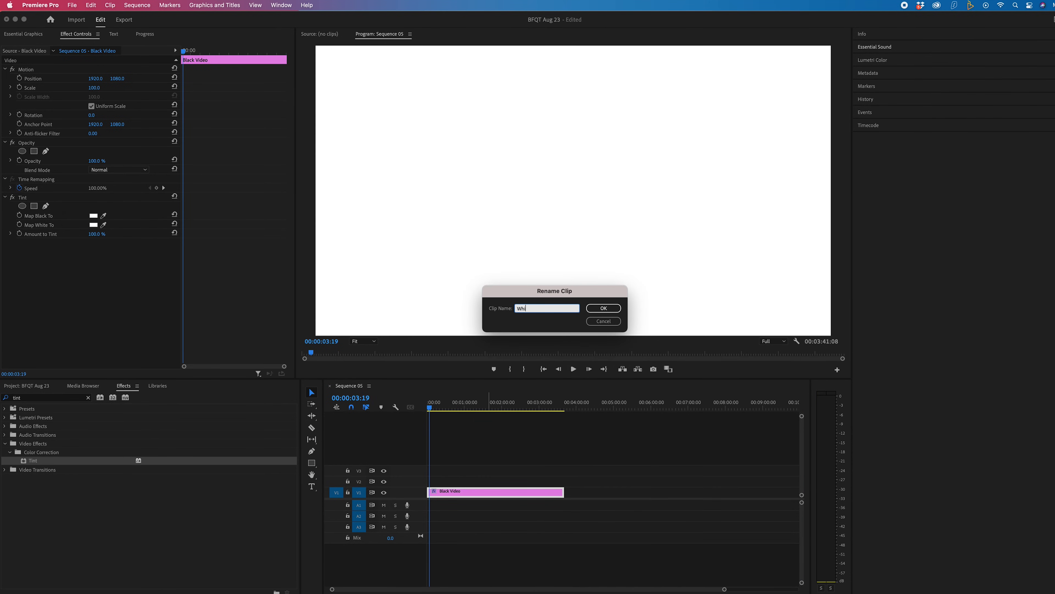
text(te Background)
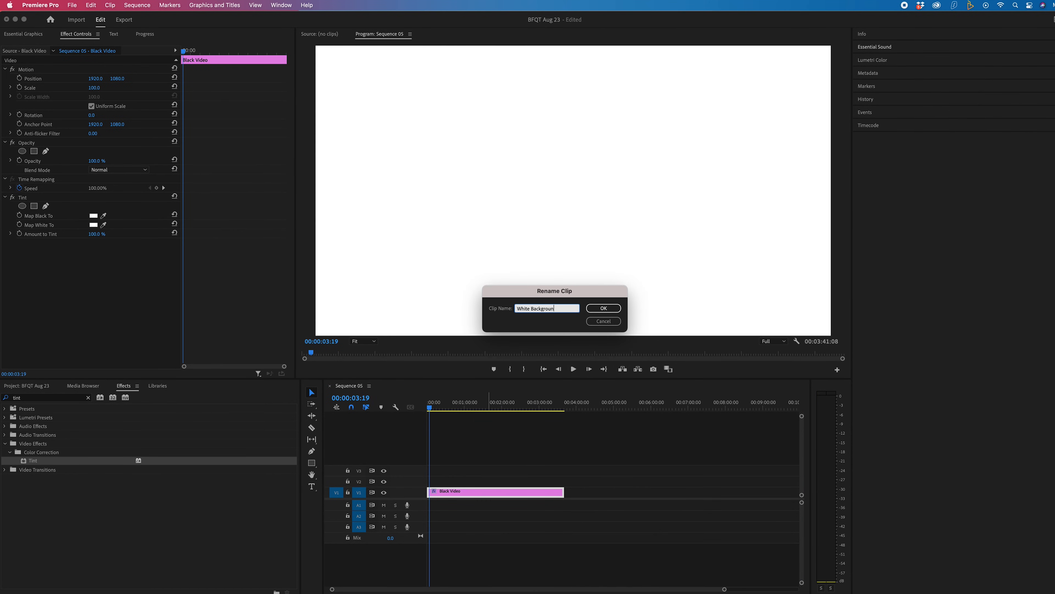
click(603, 307)
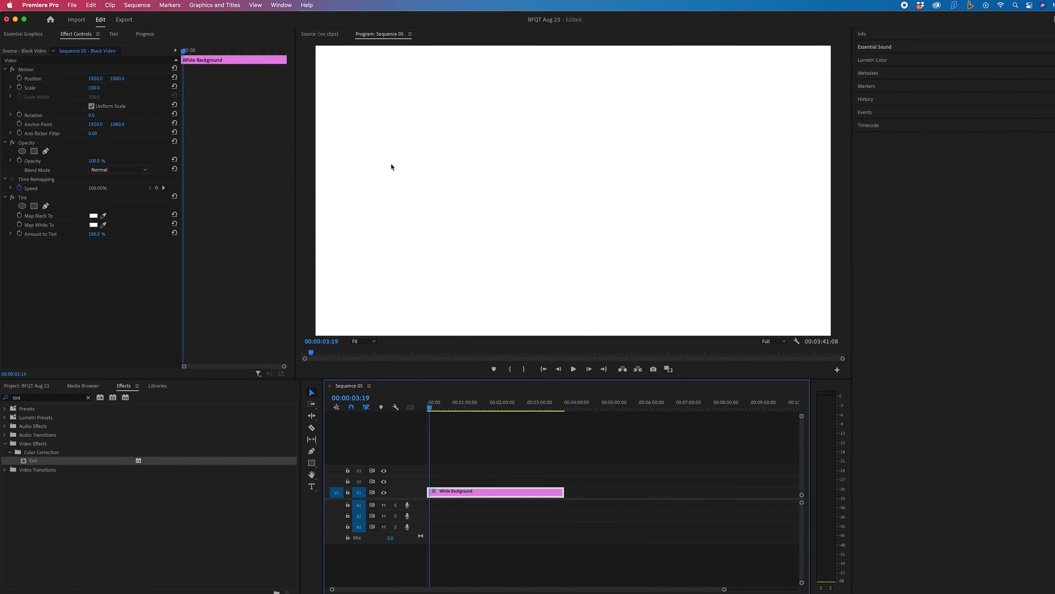
mouse_move(503, 195)
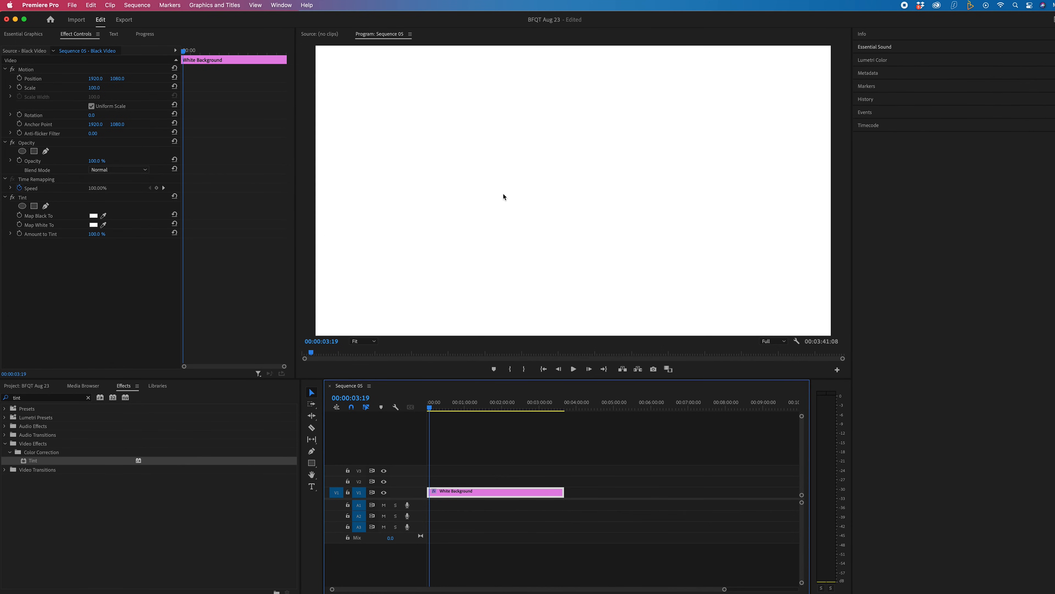